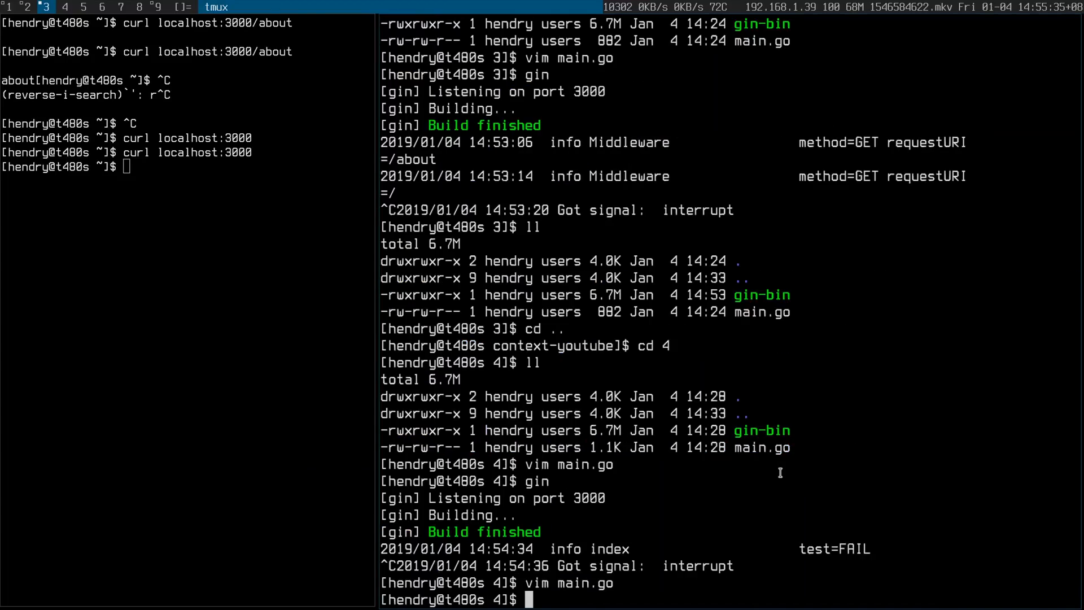
mouse_move(676, 485)
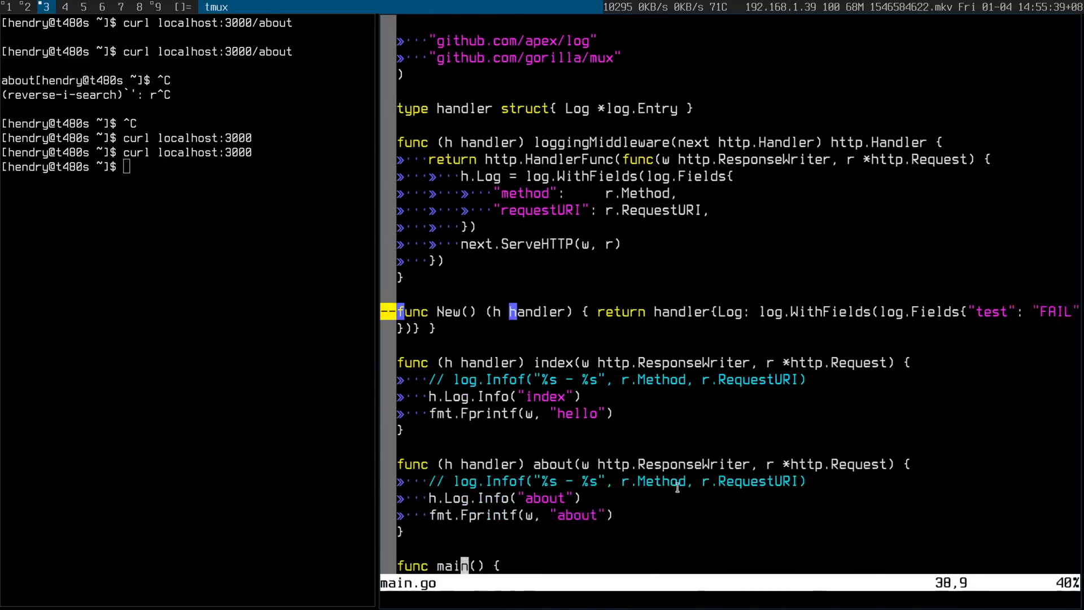
scroll(down, 3)
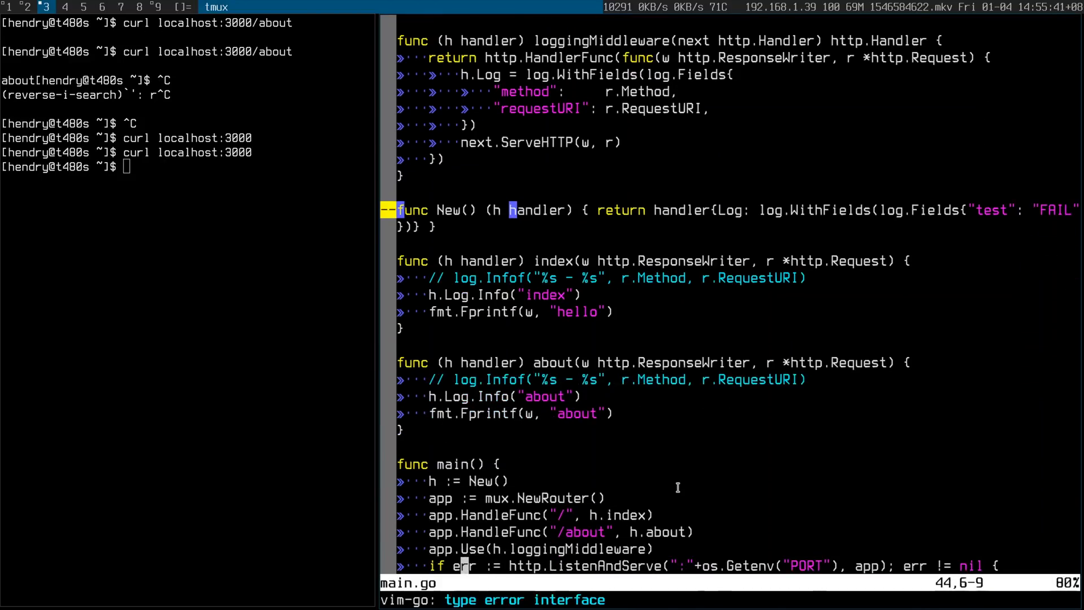